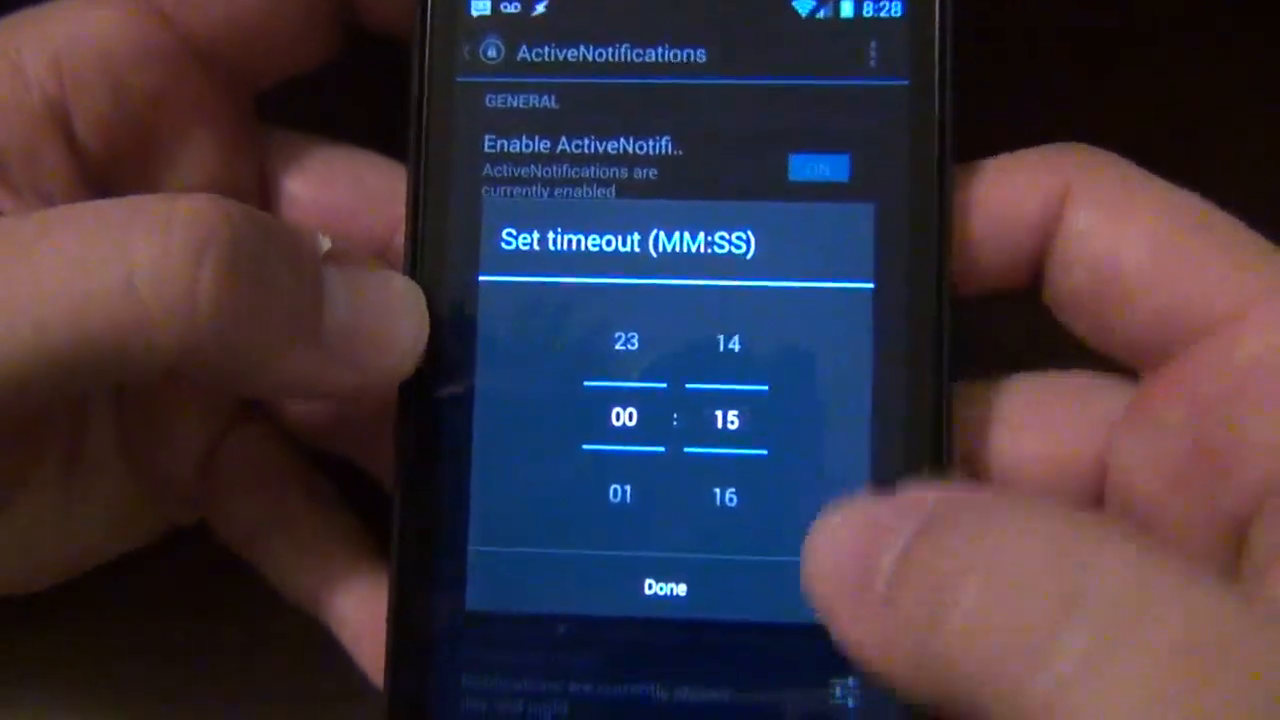
Dismiss the timeout picker, leaving custom screen timeout unchecked, and reveal the premium features.
left_click(664, 587)
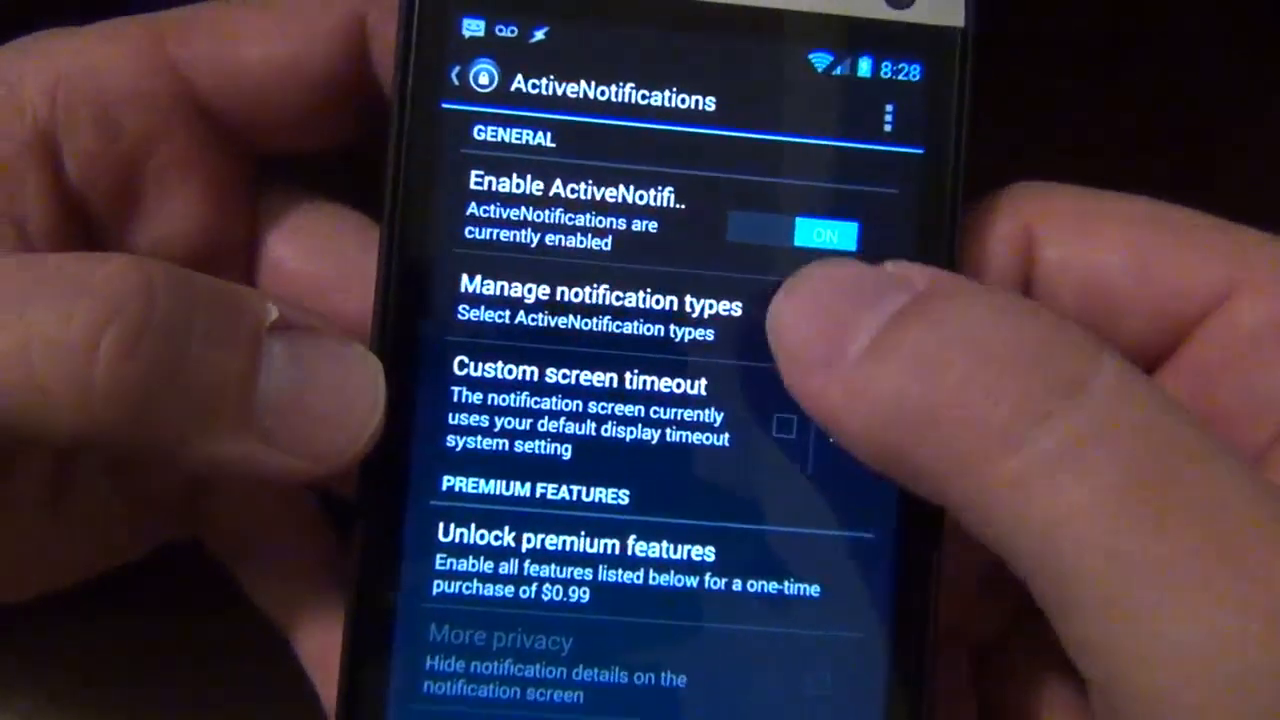
left_click(602, 290)
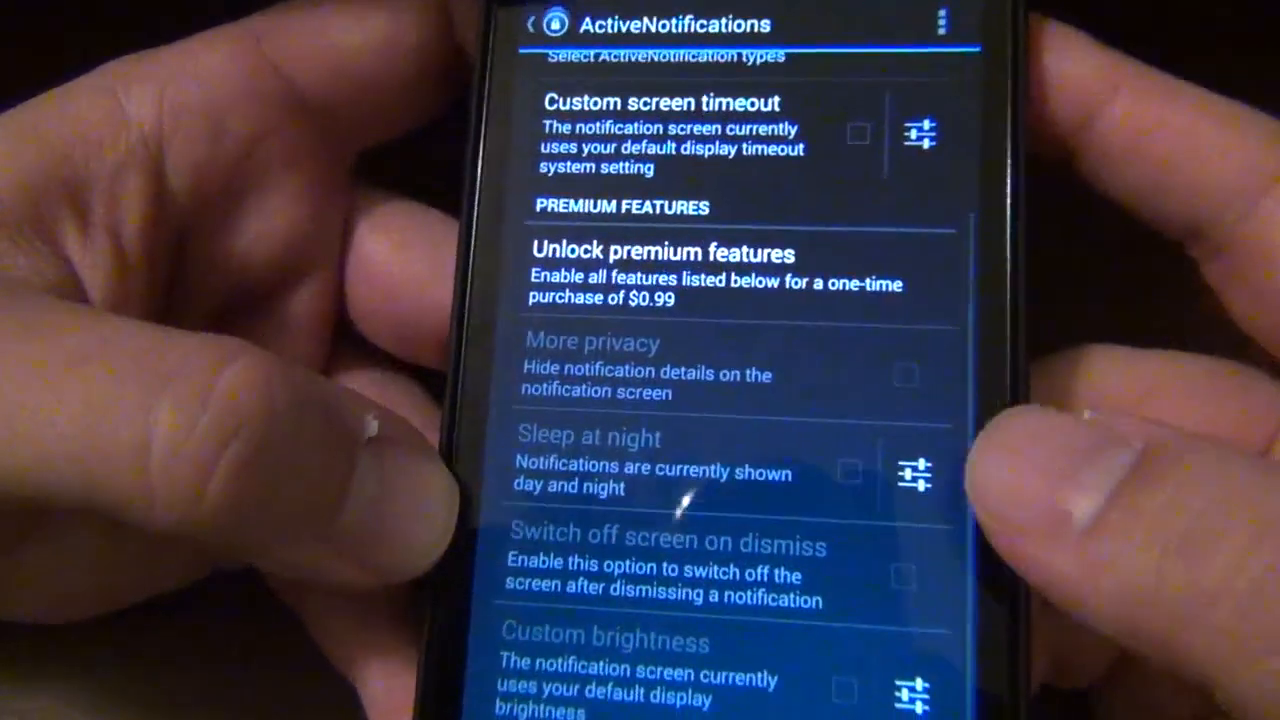
Scroll the settings list down to About v1.5, then leave settings for the notification screen.
scroll("down", 3)
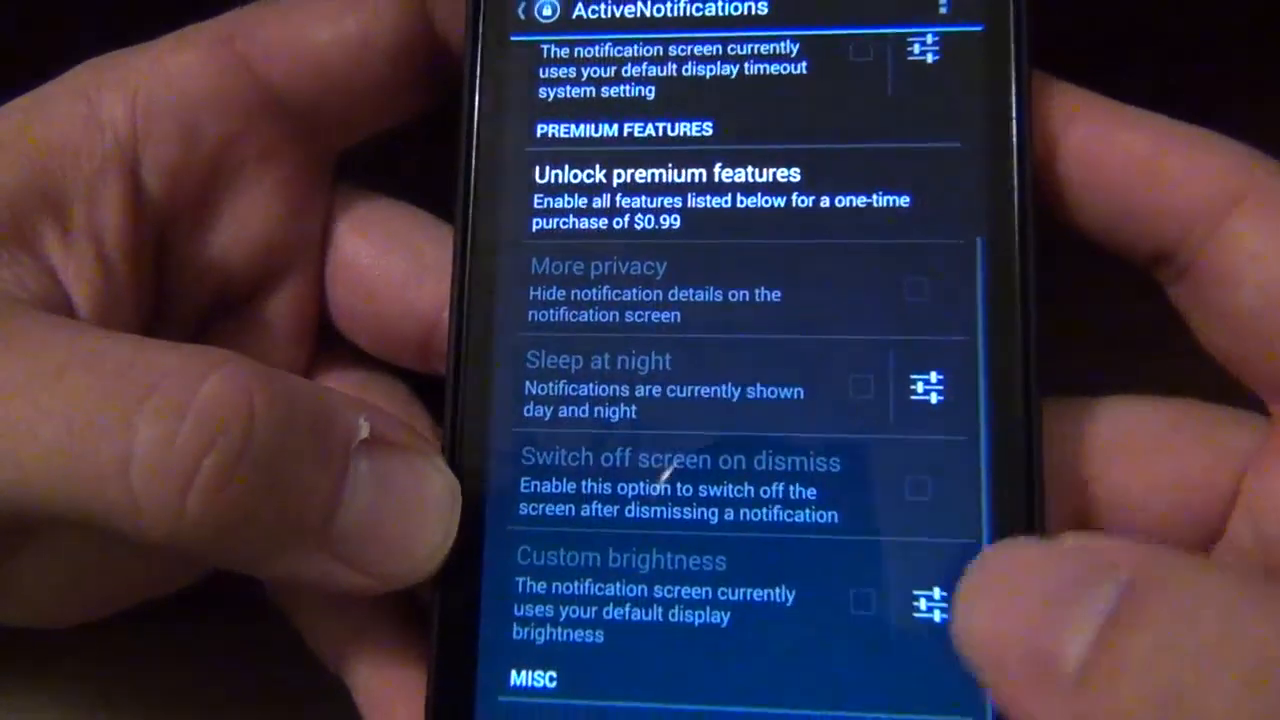
scroll("down", 3)
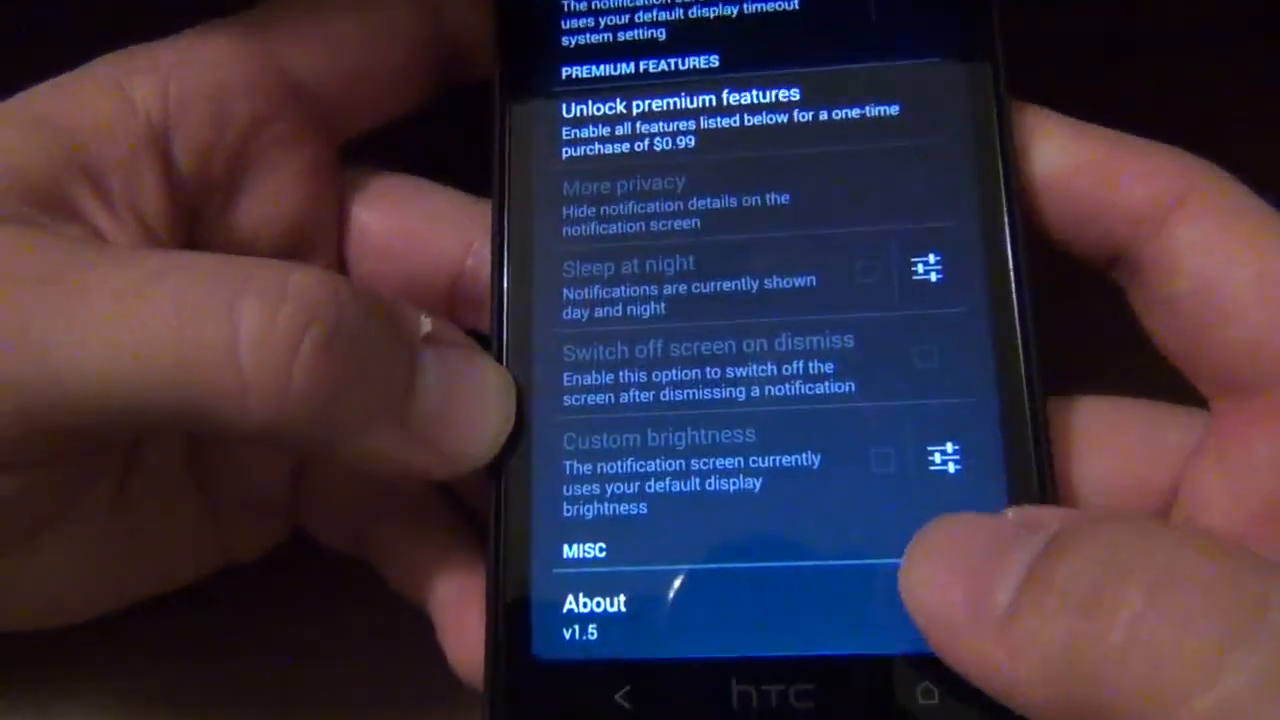
scroll("down", 3)
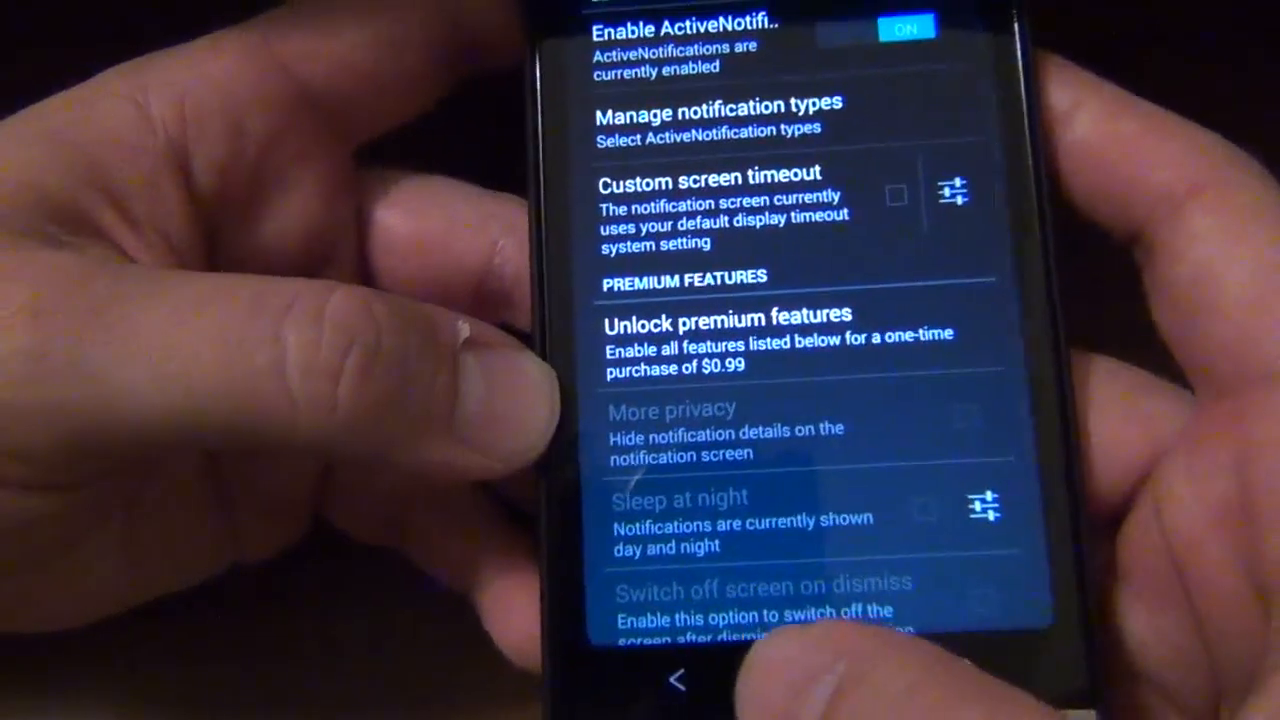
left_click(677, 680)
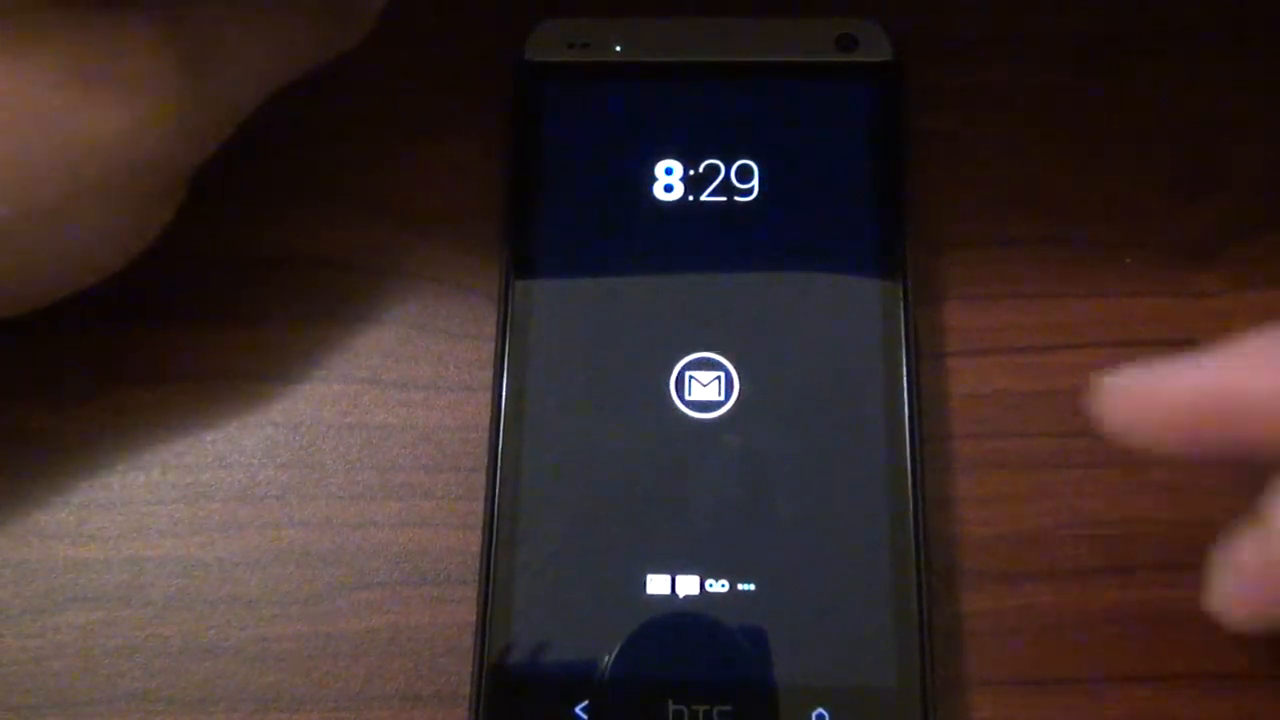
left_click(705, 385)
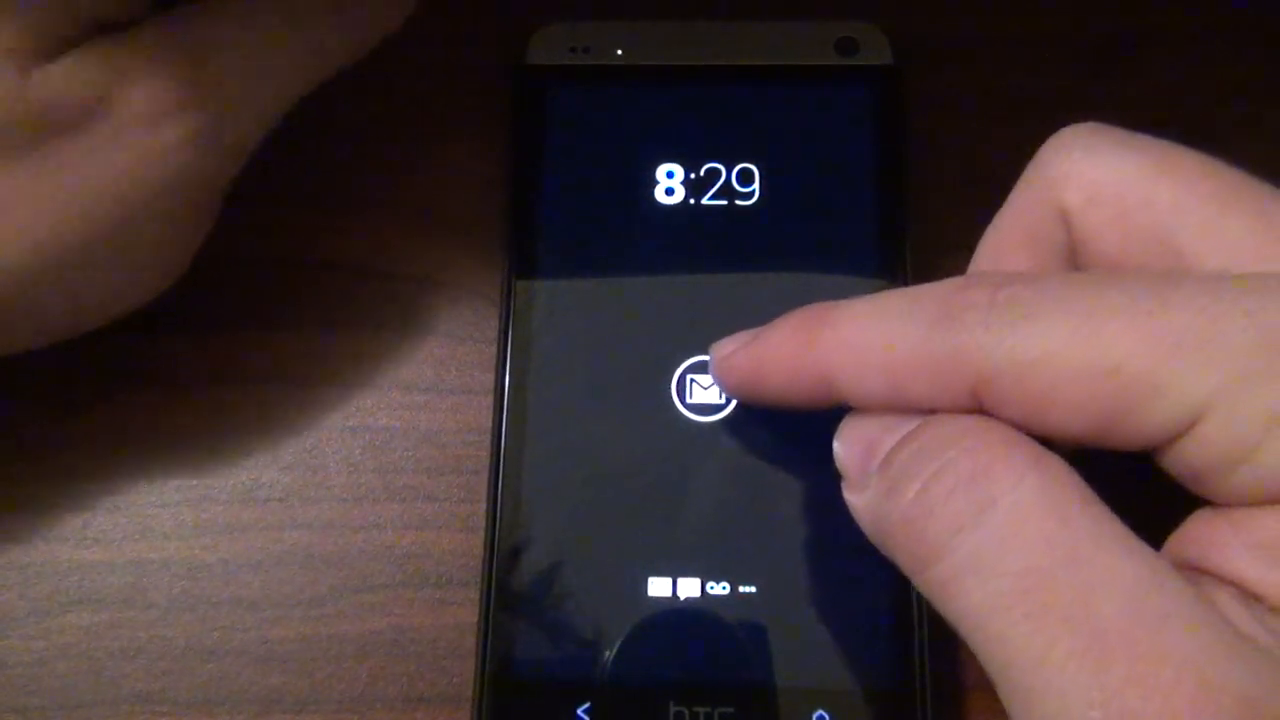
left_click(700, 390)
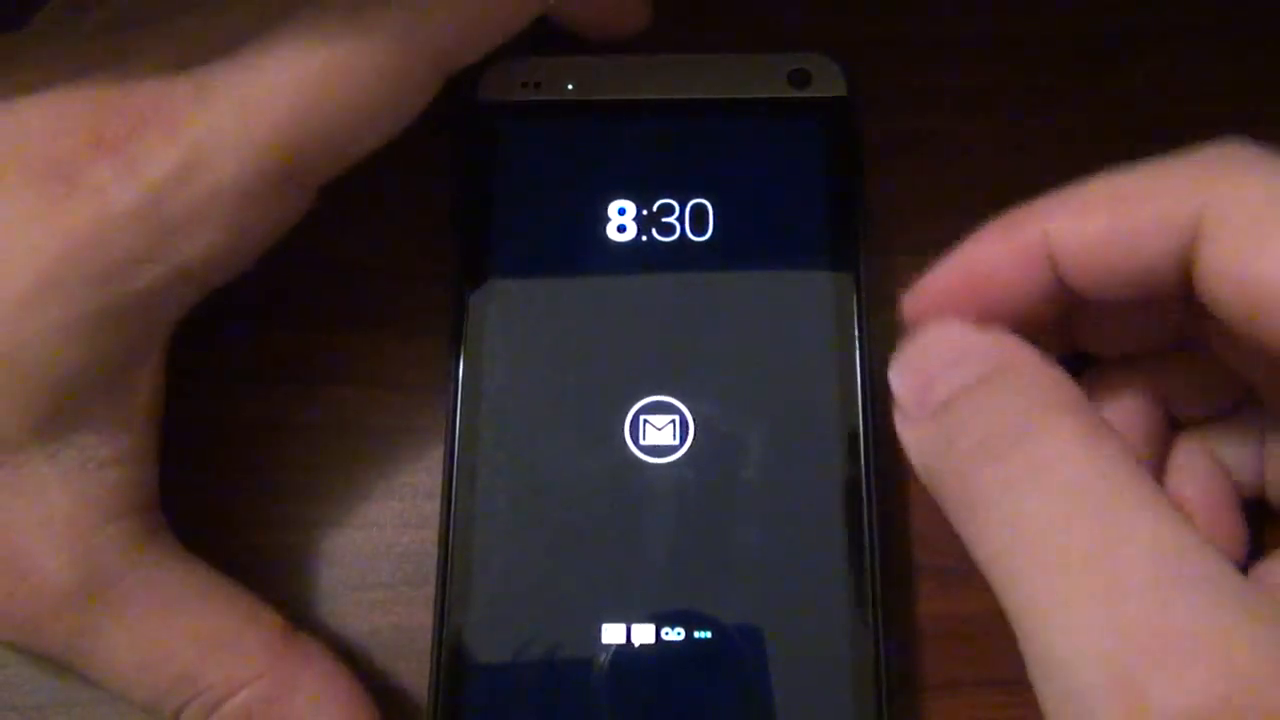
Open the Gmail notification from the lock screen into the 'Hello APP OF THE WEEK' email.
left_click(660, 440)
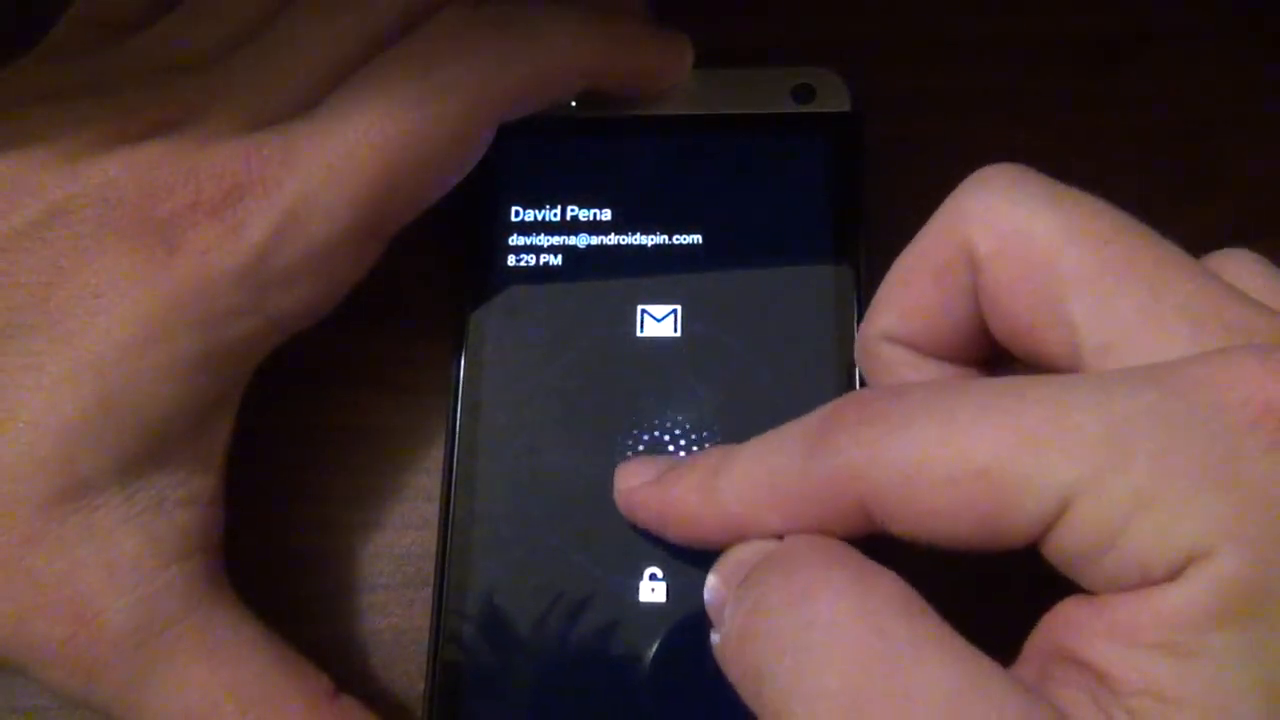
left_click_drag(660, 450, 660, 320)
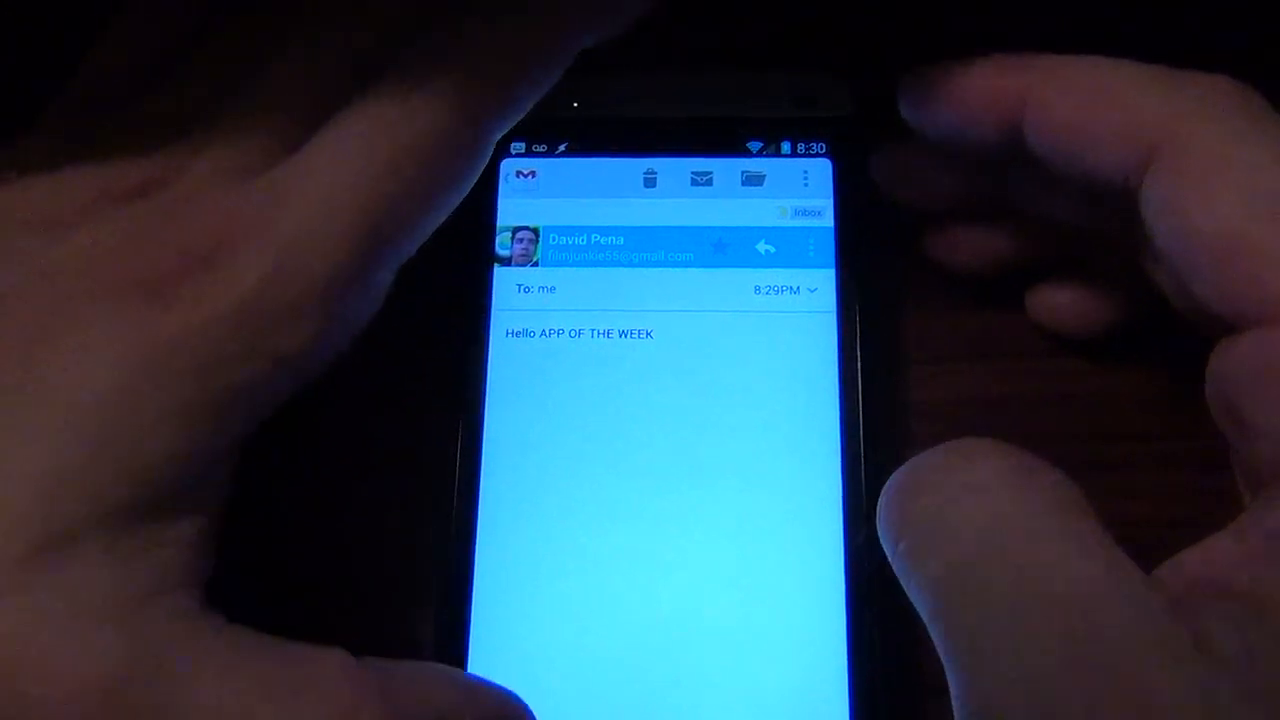